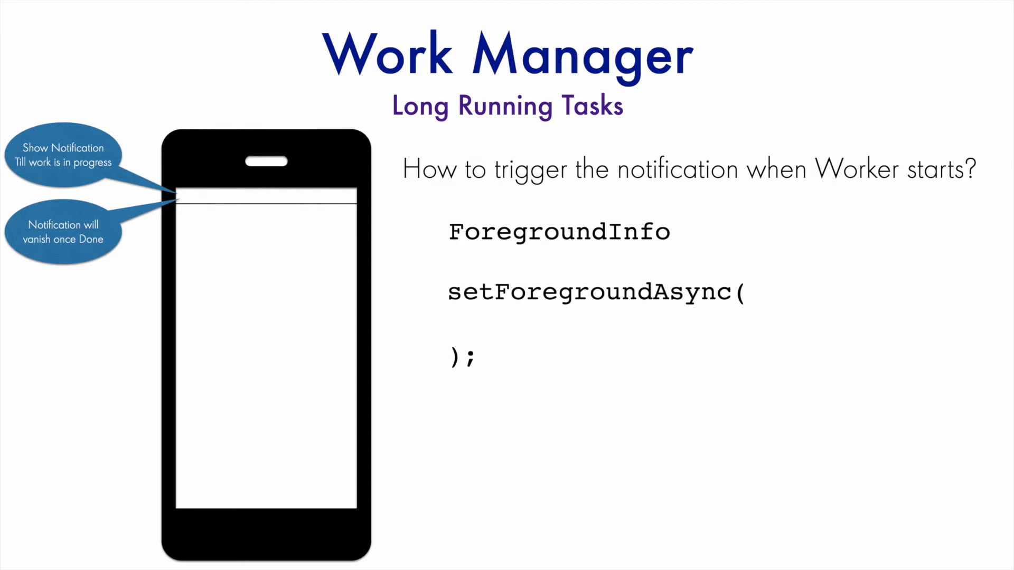
Step: Note ForegroundInfo on the Work Manager slide before returning to RandomNumberGeneratorWorker
{"action": "type", "text": "ForegroundInfo"}
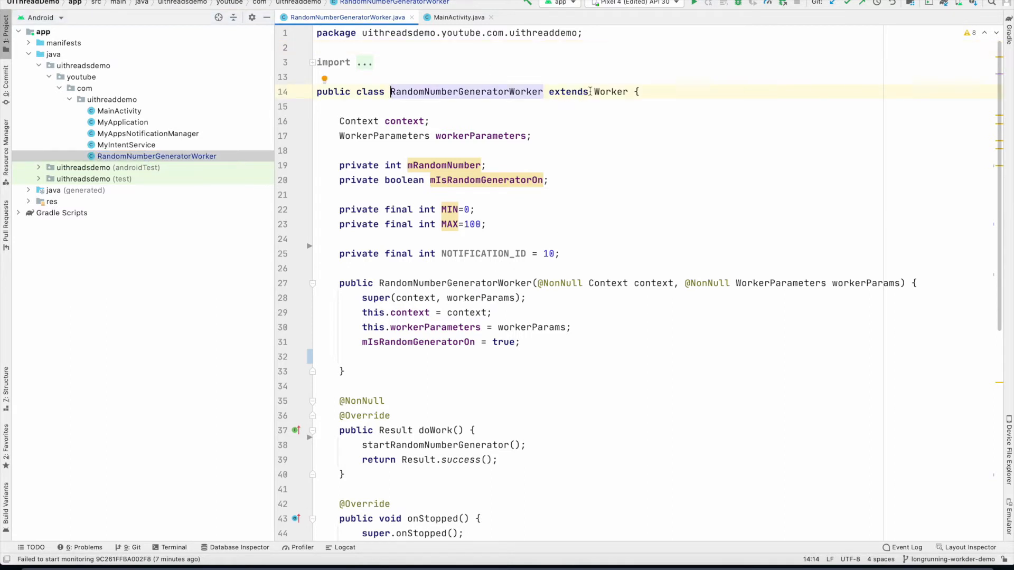
Step: Review the Worker superclass and MyAppsNotificationManager's channel registration code, then return to the worker
{"action": "left_click", "coordinate": [459, 18]}
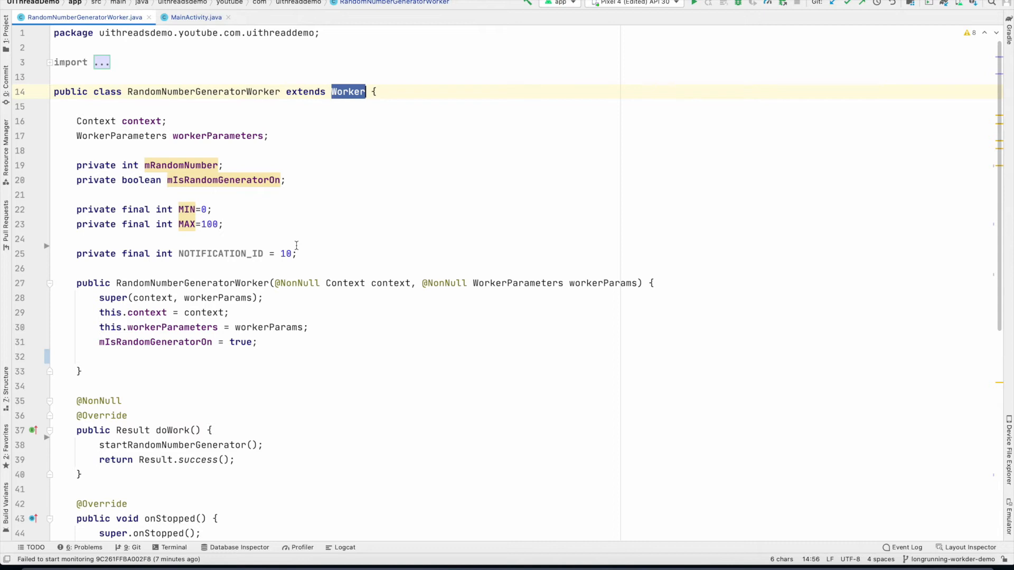
{"action": "double_click", "coordinate": [204, 90]}
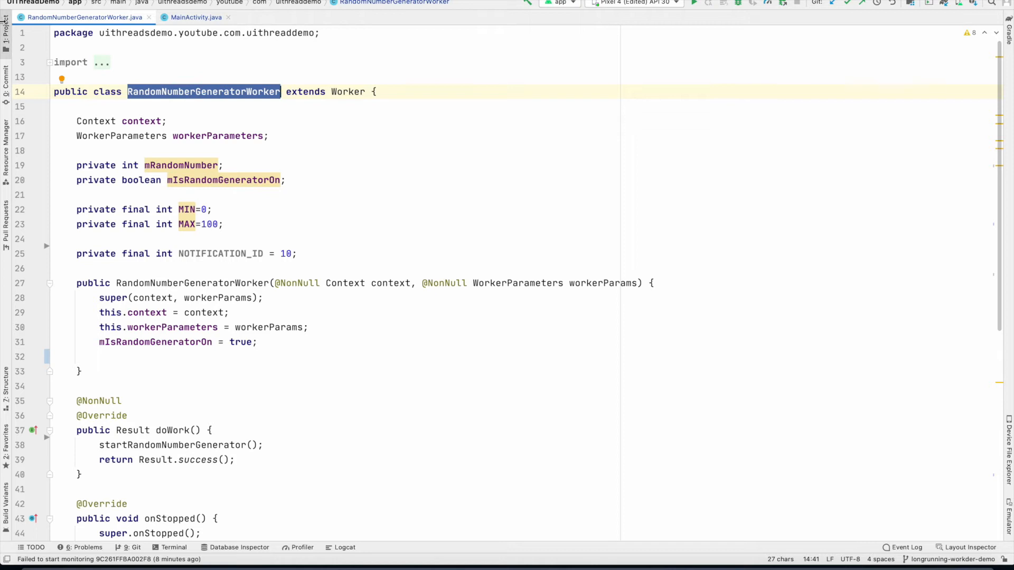
{"action": "left_click", "coordinate": [148, 133]}
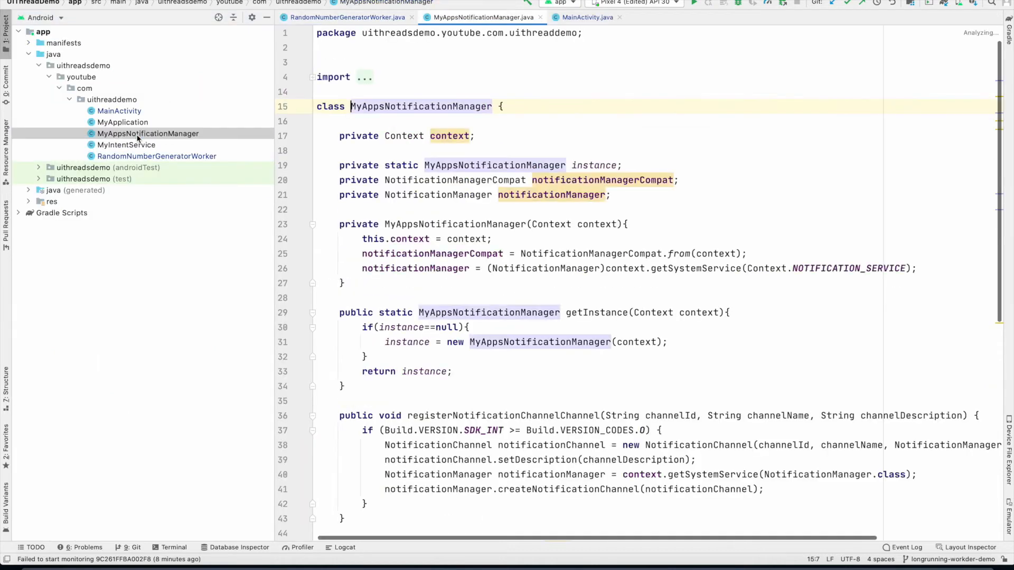
{"action": "scroll", "scroll_direction": "down", "scroll_amount": 3}
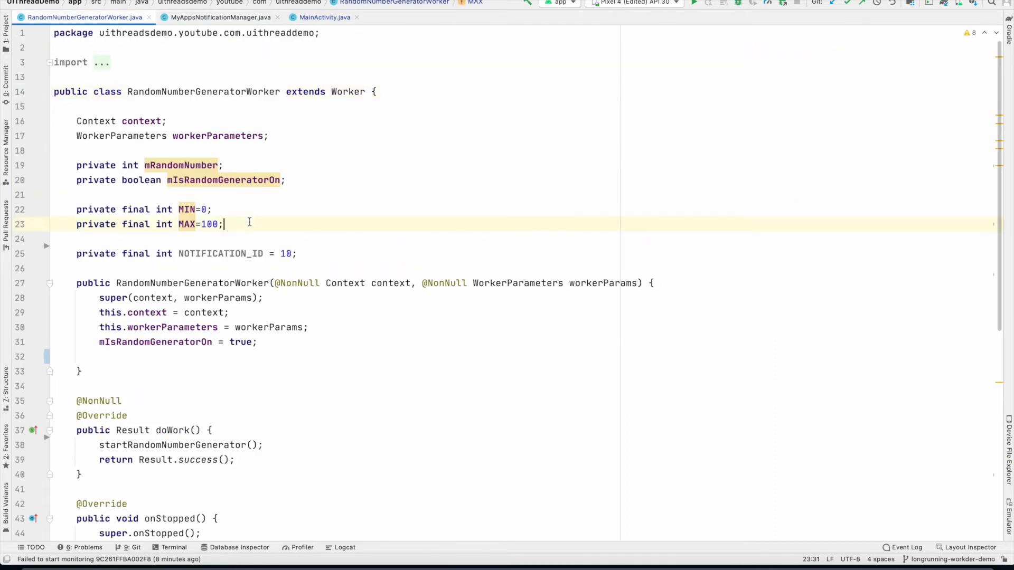
Step: Add a MyAppsNotificationManager field set via getInstance(context) and a //setForegroundAsync() comment in doWork
{"action": "type", "text": "My"}
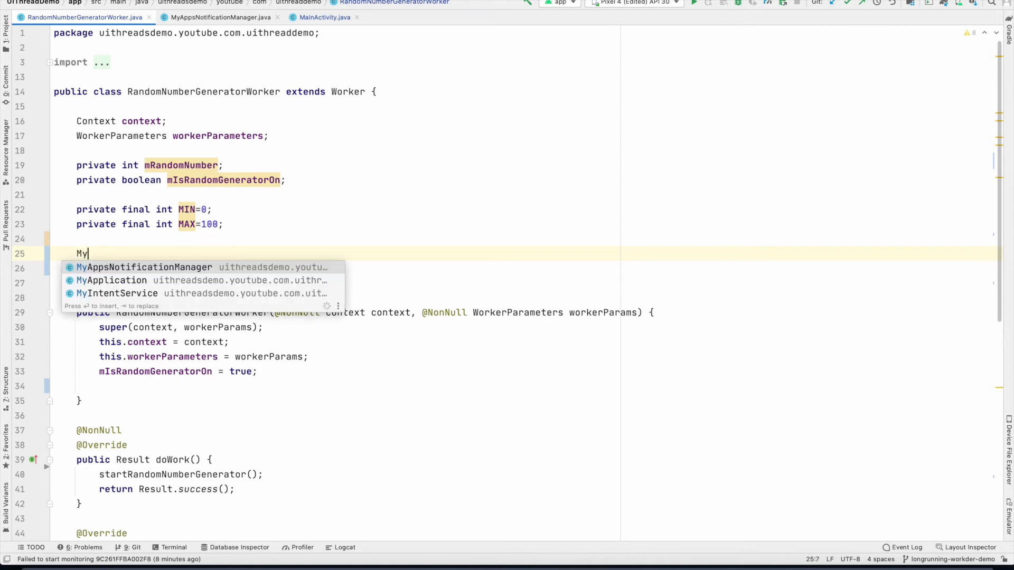
{"action": "key", "text": "Tab"}
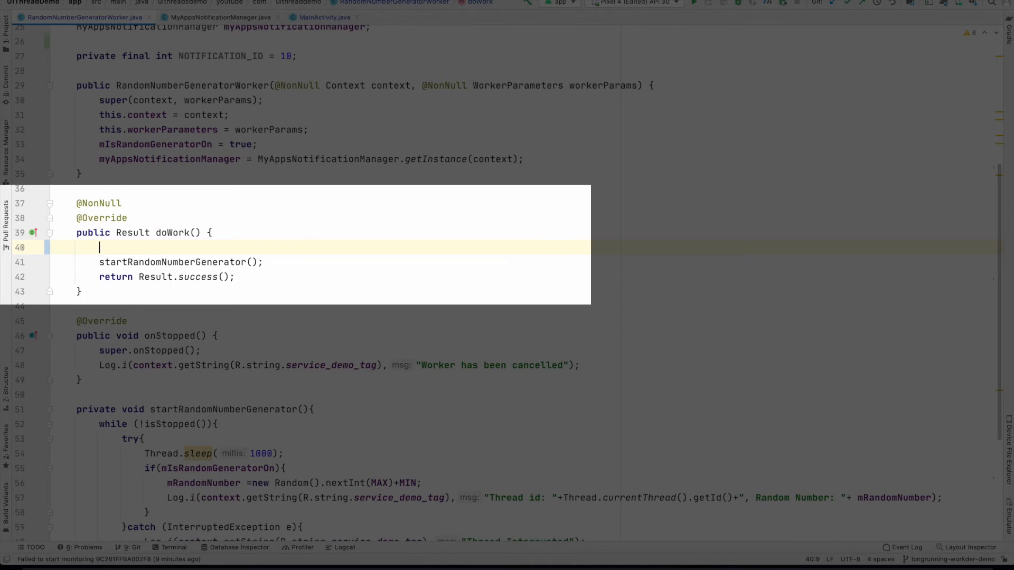
{"action": "type", "text": "setForegroundAsync()"}
{"action": "type", "text": "private"}
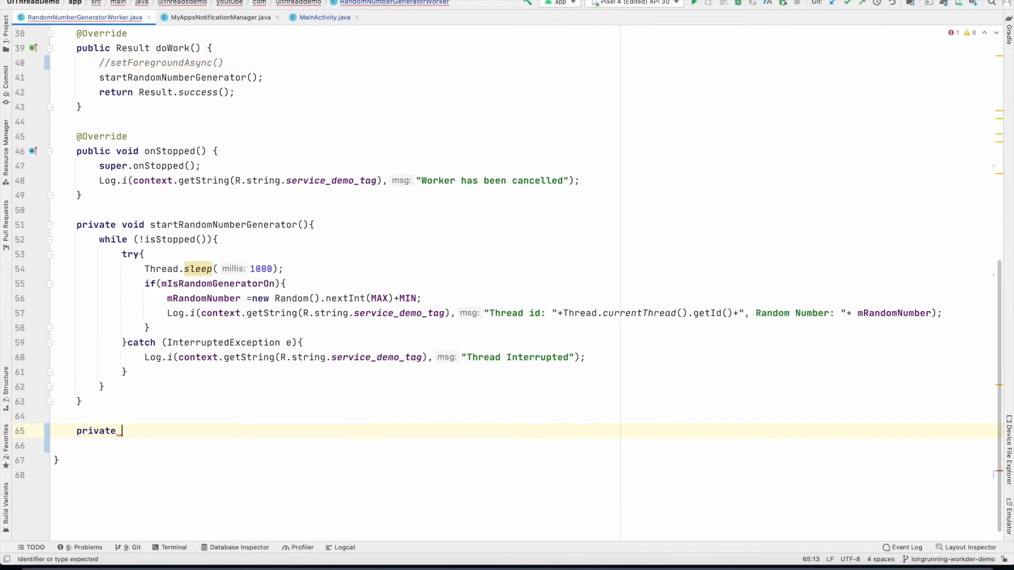
Step: Start createForeGroundInfo(String message) building a notification via myAppsNotificationManager for MainActivity with NOTIFICATION_ID
{"action": "type", "text": "ForegroundInfo create"}
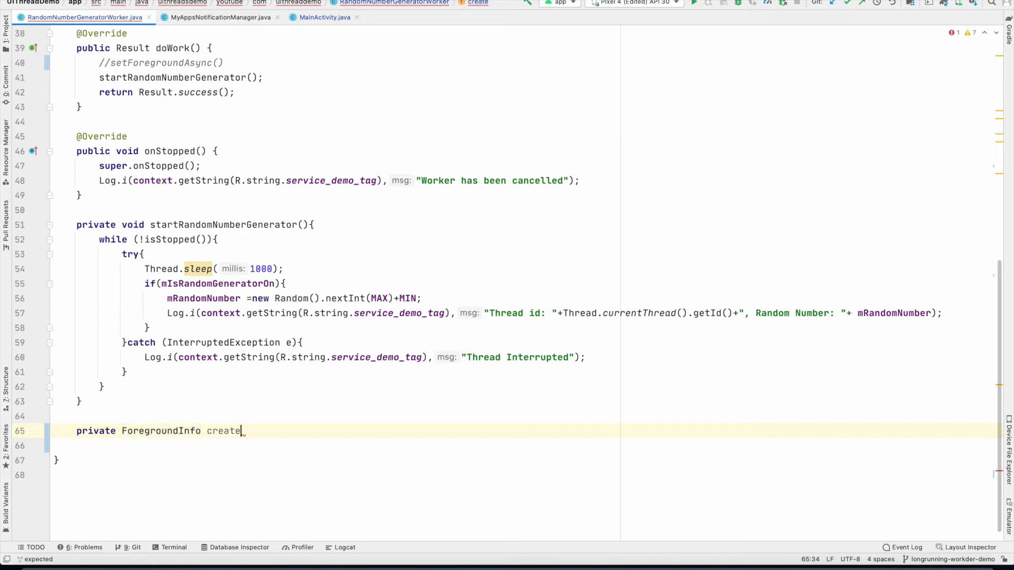
{"action": "type", "text": "ForeGroundInfo(String message){"}
{"action": "left_click", "coordinate": [523, 446]}
{"action": "type", "text": "Notification "}
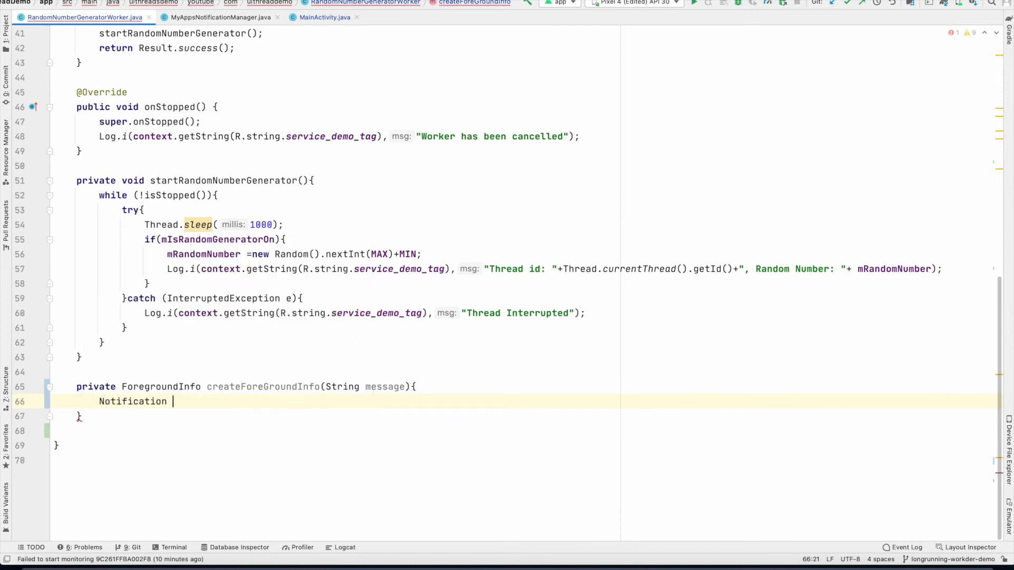
{"action": "type", "text": "notification ="}
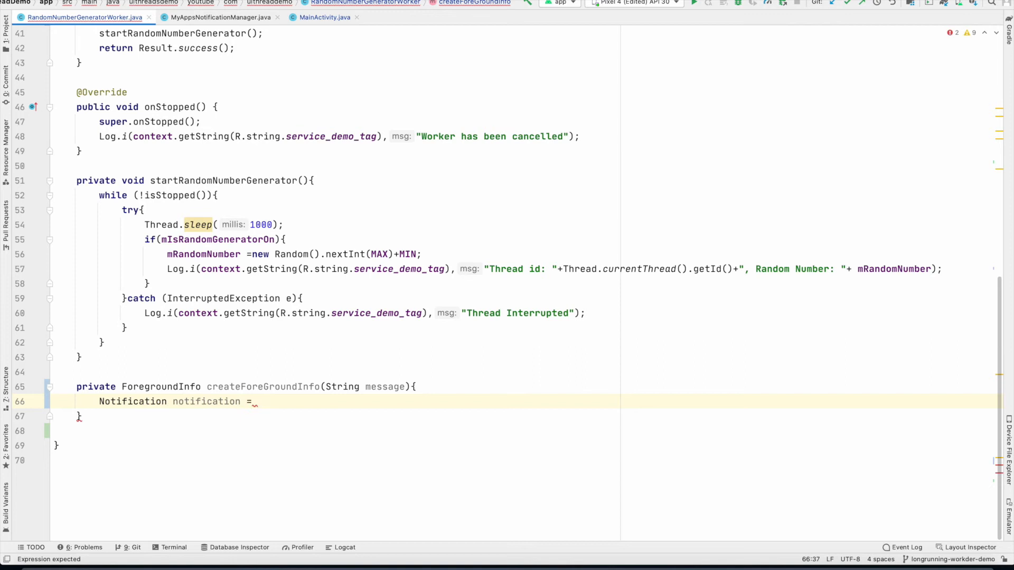
{"action": "type", "text": "myAppsNotificationManager.getNotification("}
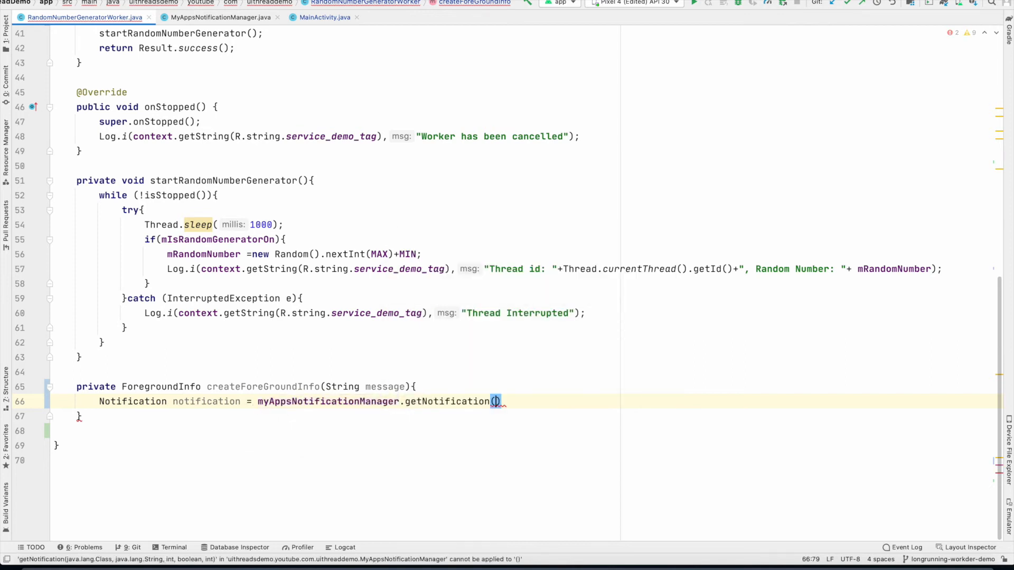
{"action": "type", "text": "MainActivity."}
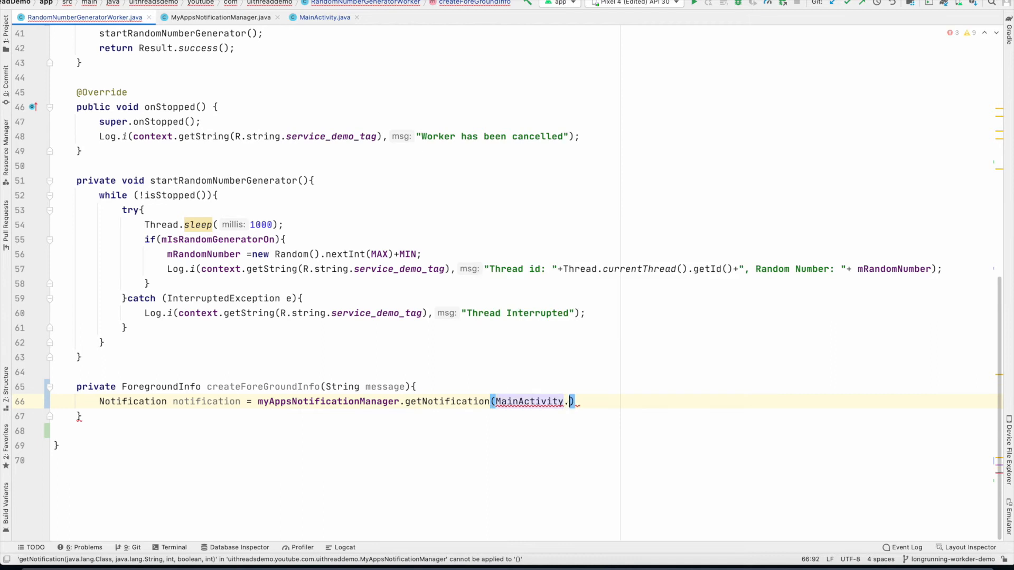
{"action": "type", "text": "class,"}
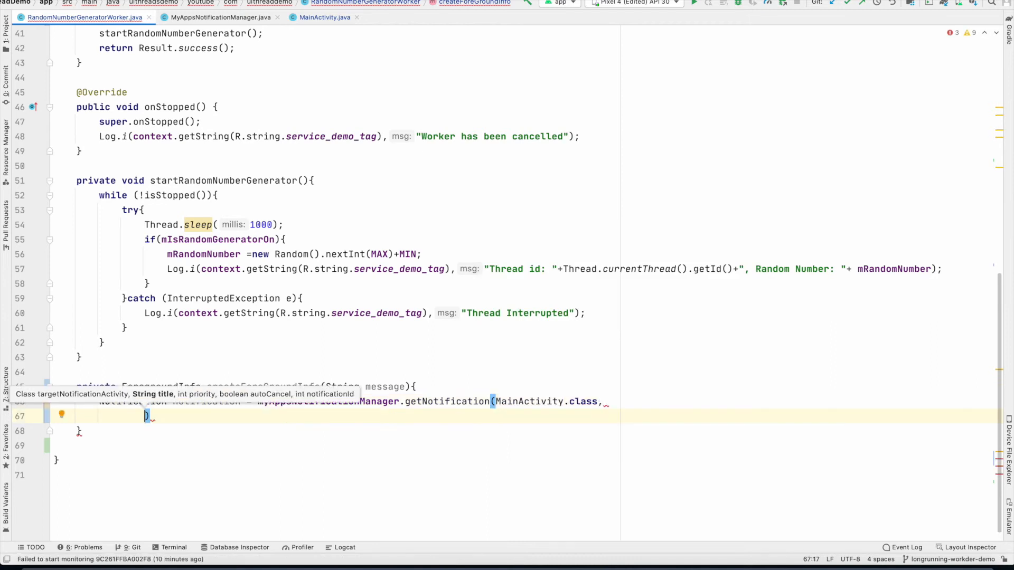
{"action": "type", "text": "message,"}
{"action": "type", "text": "1"}
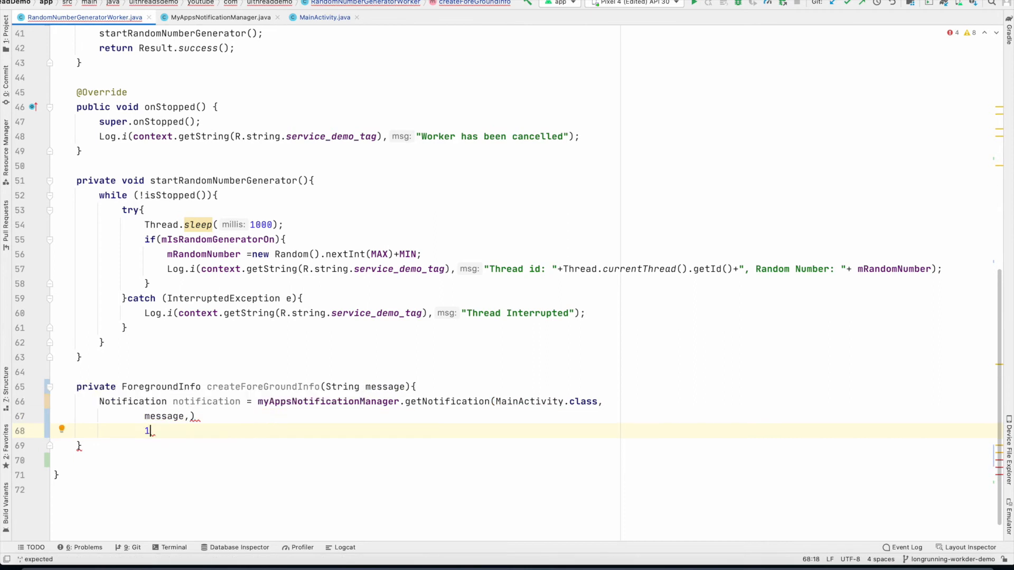
{"action": "type", "text": "false,"}
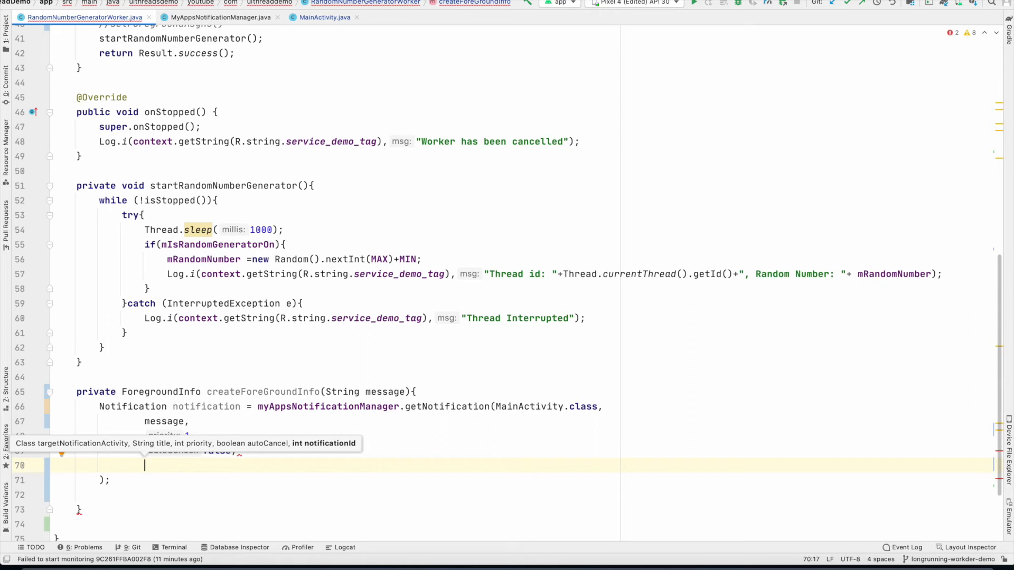
{"action": "type", "text": "No"}
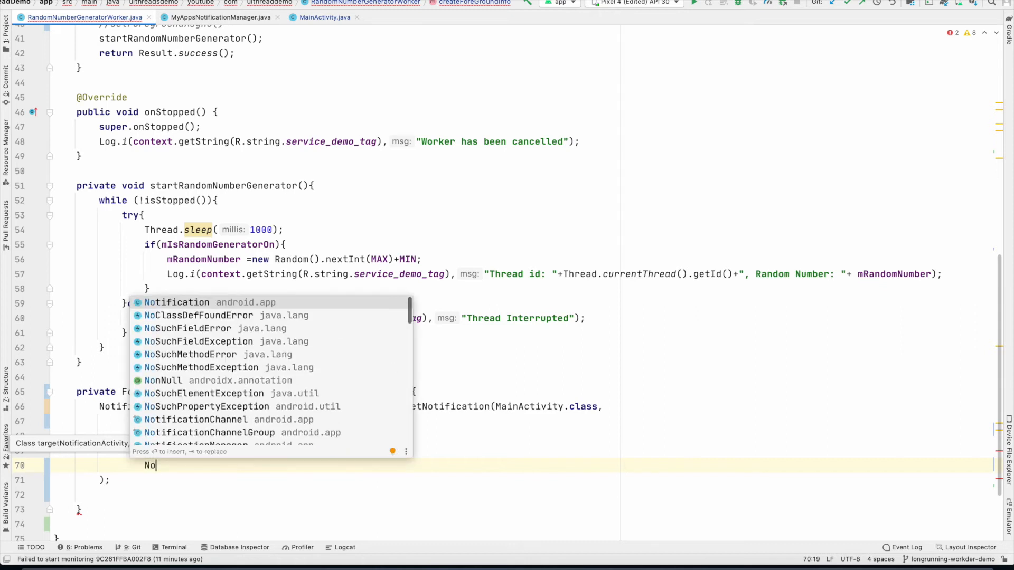
{"action": "type", "text": "NOTIFICATION_ID = 10;"}
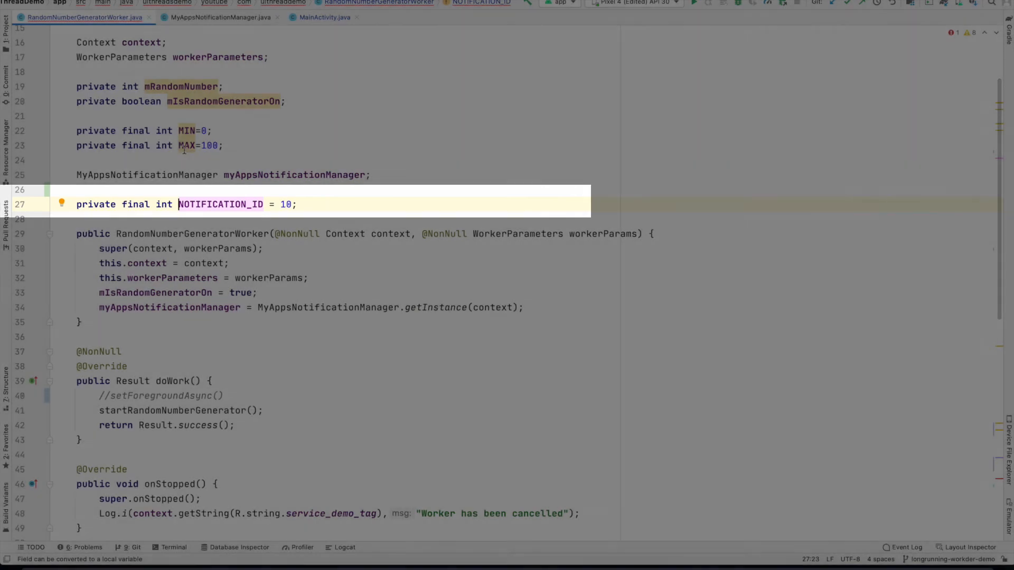
Step: Return new ForegroundInfo(NOTIFICATION_ID, notification) from createForeGroundInfo
{"action": "type", "text": "return new ForegroundInfo("}
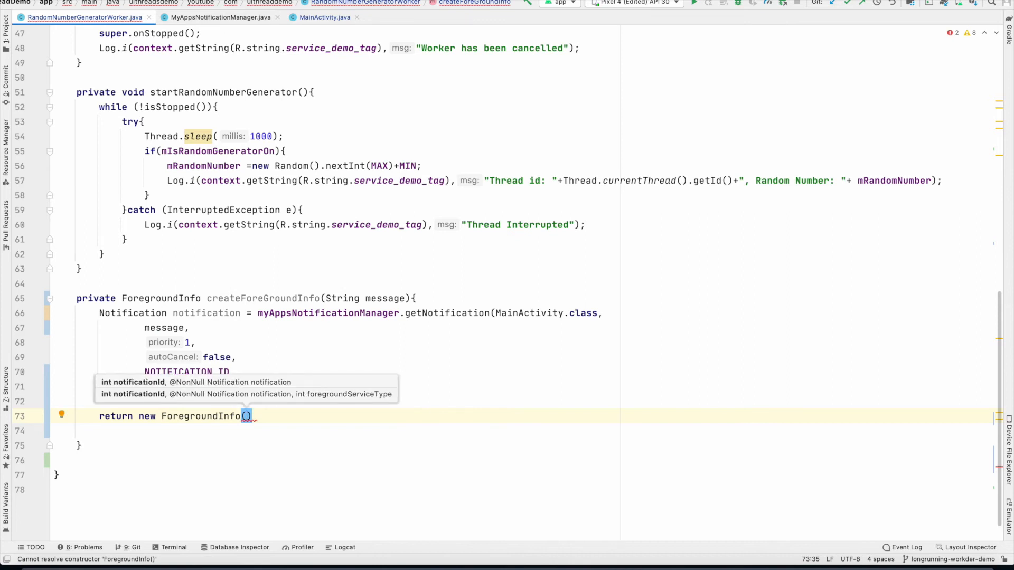
{"action": "type", "text": "N"}
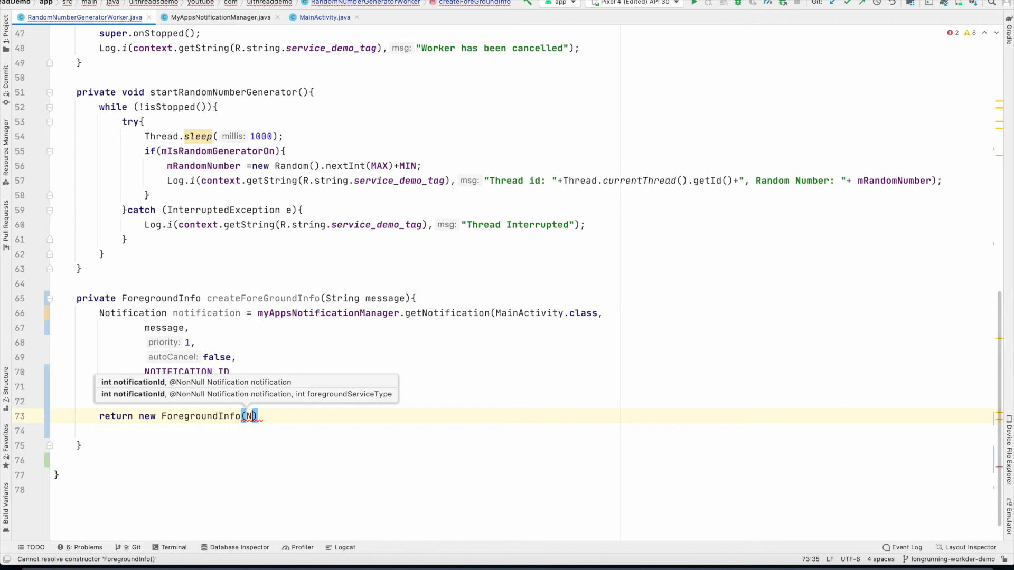
{"action": "type", "text": "NOTIFICATION_ID,"}
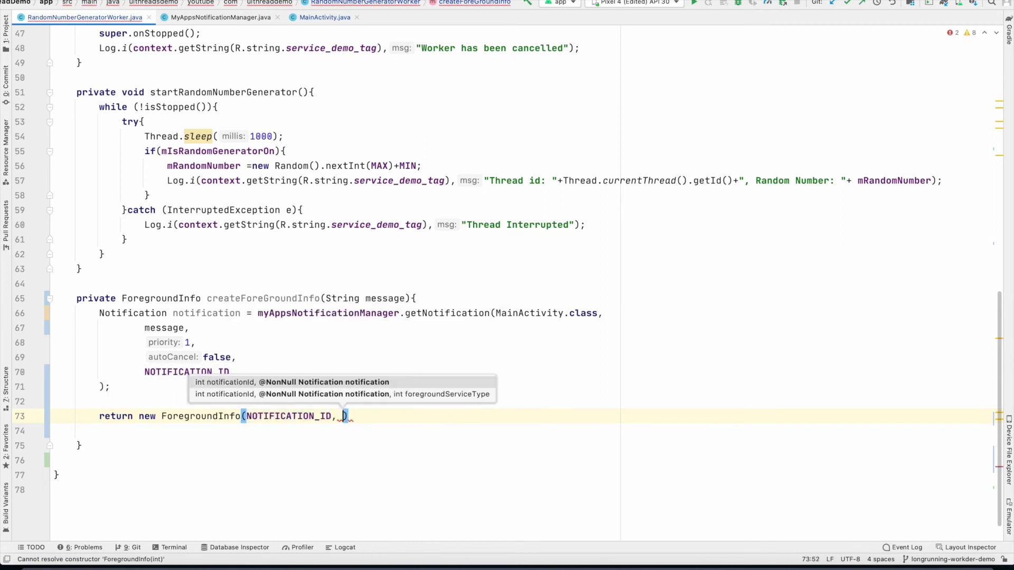
{"action": "type", "text": "notification"}
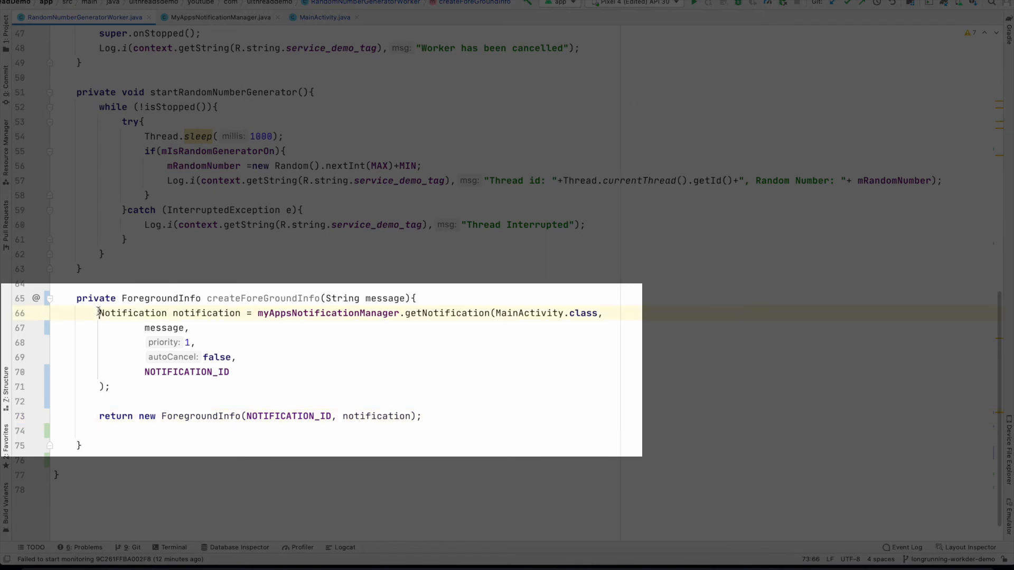
Step: Make doWork call setForegroundAsync(createForeGroundInfo("Random Counter")) and start searching for the manifest
{"action": "left_click_drag", "start_coordinate": [98, 312], "coordinate": [229, 371]}
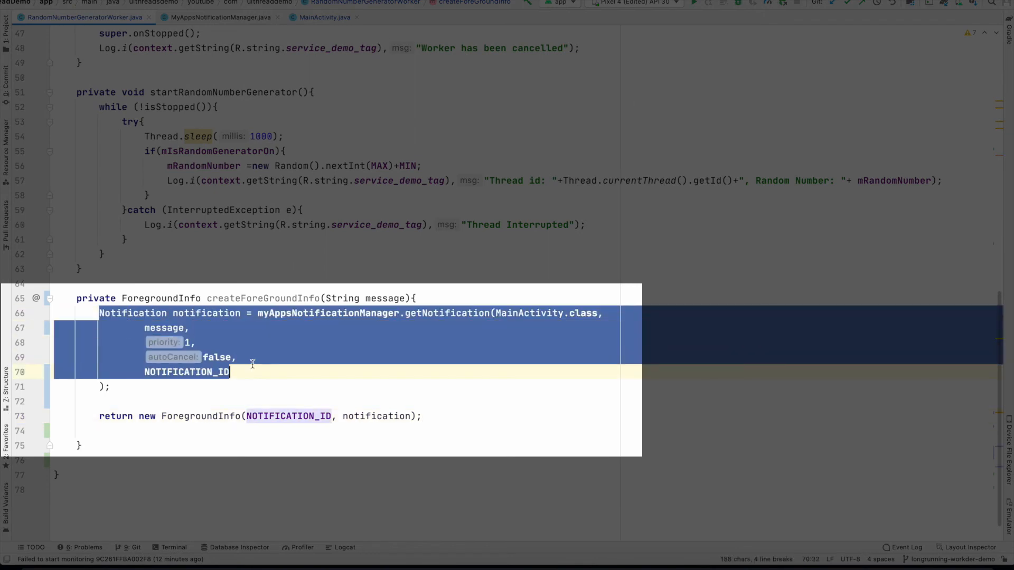
{"action": "double_click", "coordinate": [207, 313]}
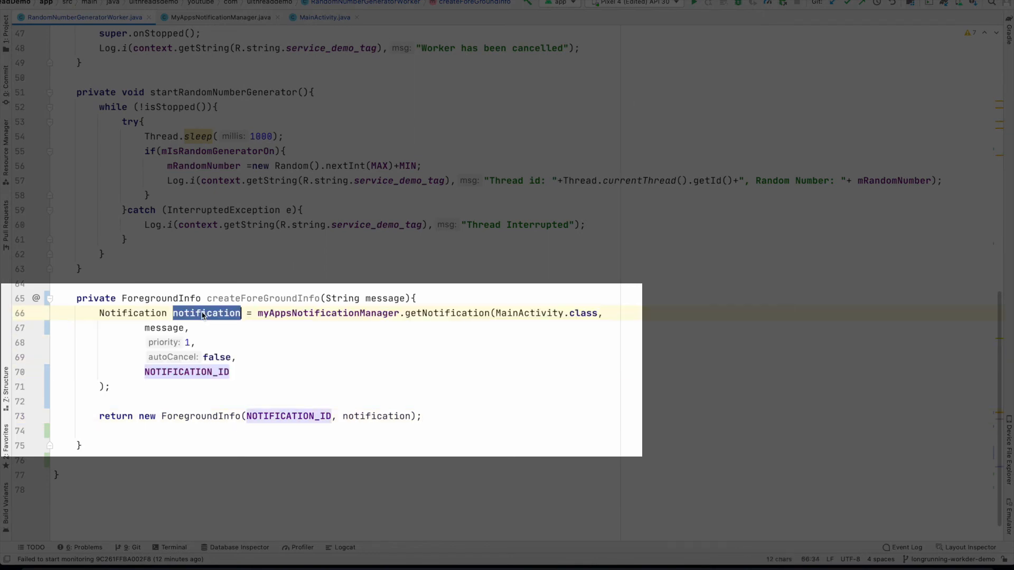
{"action": "left_click", "coordinate": [206, 416]}
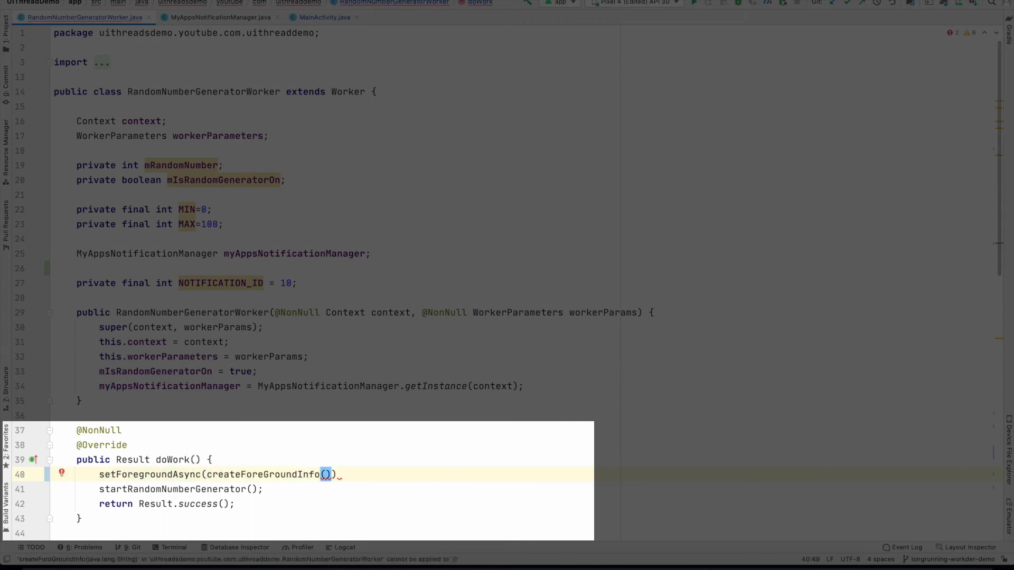
{"action": "type", "text": "\"Random Counter\""}
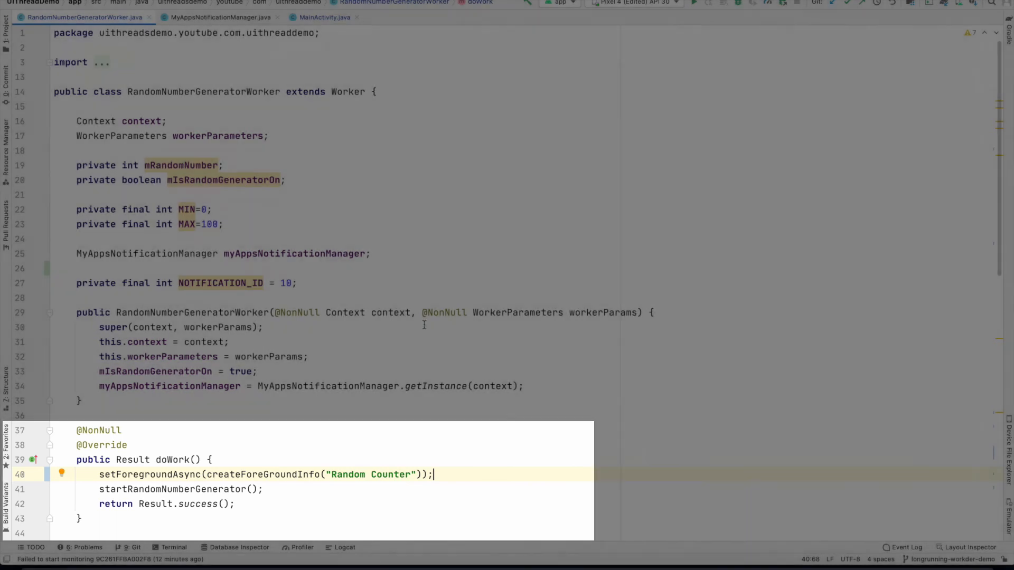
{"action": "type", "text": "Mani"}
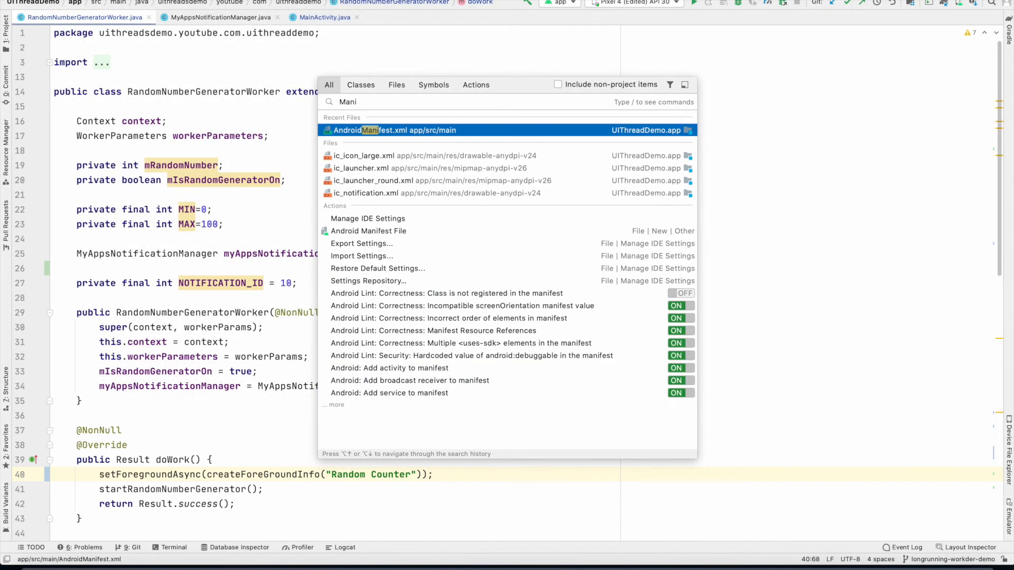
Step: Open AndroidManifest.xml declaring SystemForegroundService with location|dataSync foregroundServiceType
{"action": "left_click", "coordinate": [393, 130]}
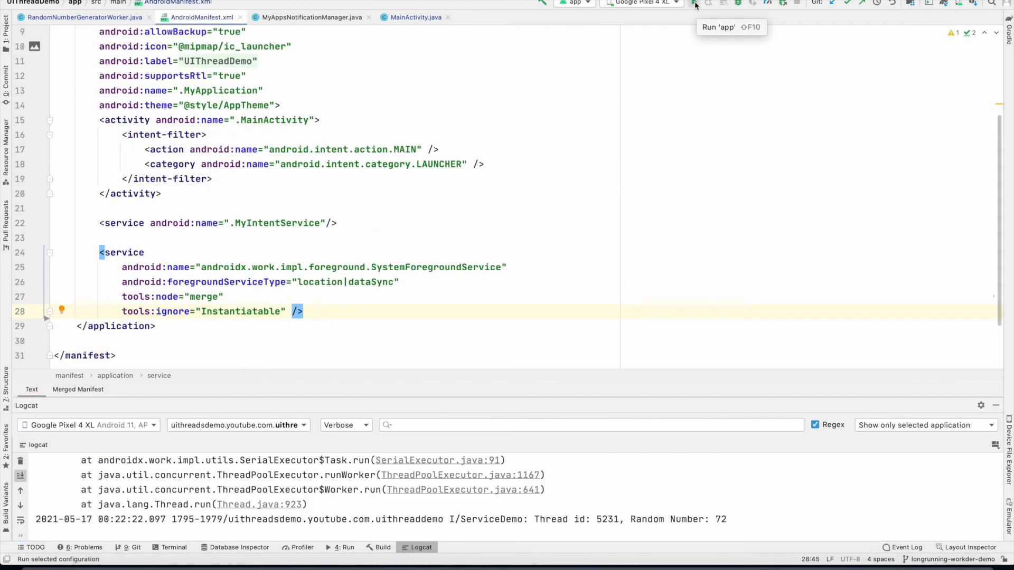
Step: Run the app on the Pixel 4 XL, confirm the Random Counter notification, and relaunch with logcat streaming numbers
{"action": "left_click", "coordinate": [694, 3]}
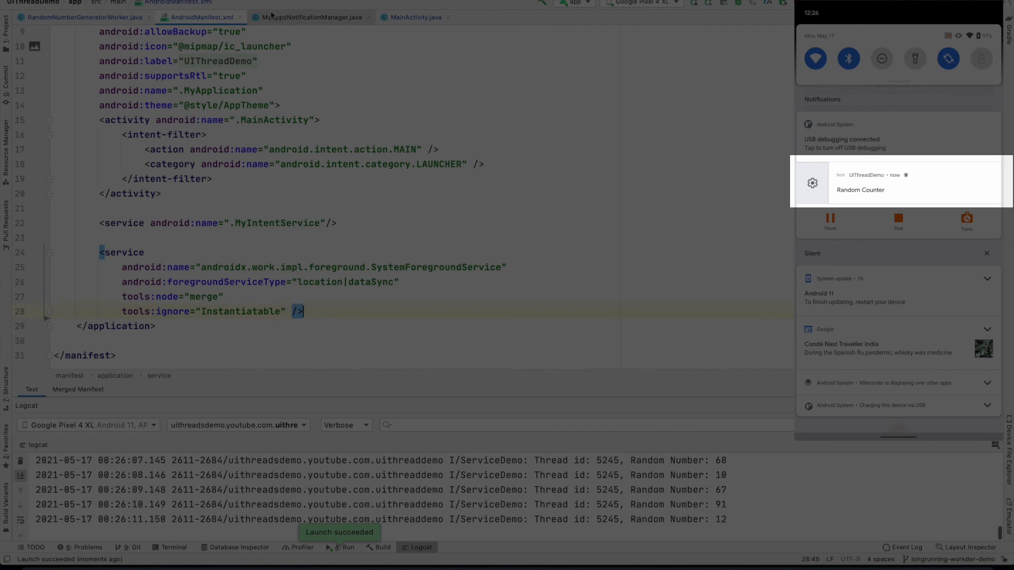
{"action": "left_click", "coordinate": [83, 17]}
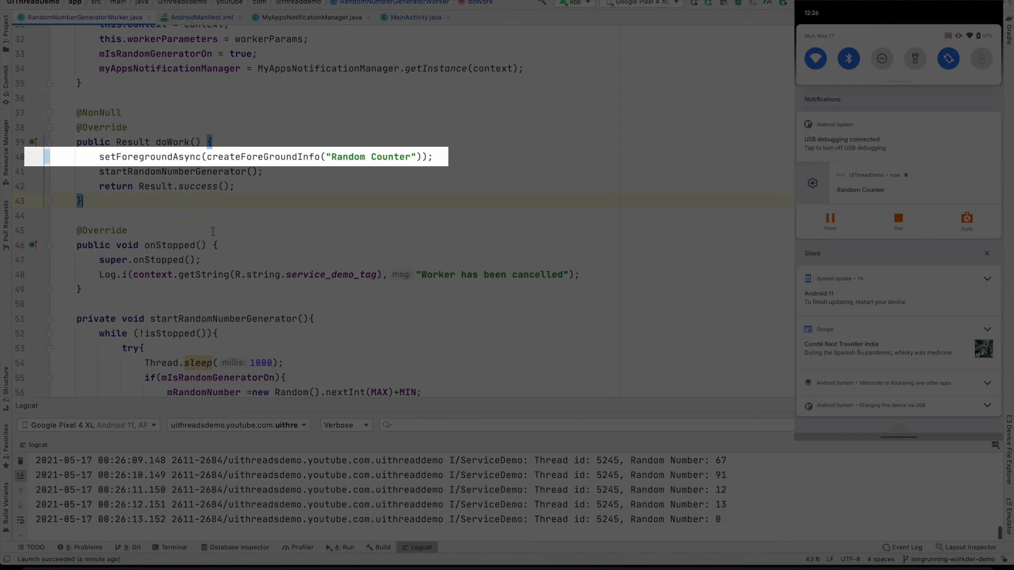
{"action": "double_click", "coordinate": [133, 157]}
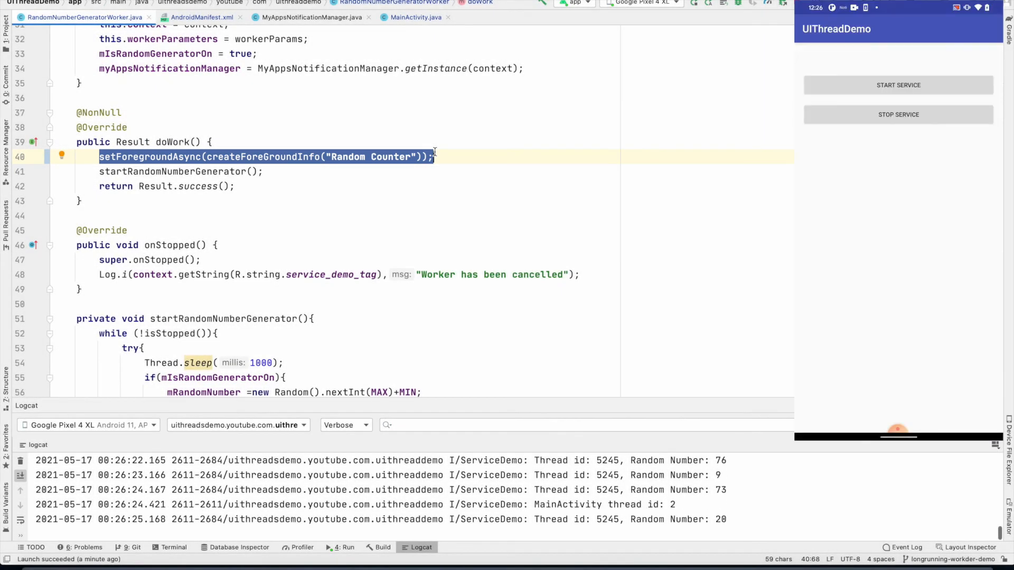
{"action": "left_click", "coordinate": [343, 547]}
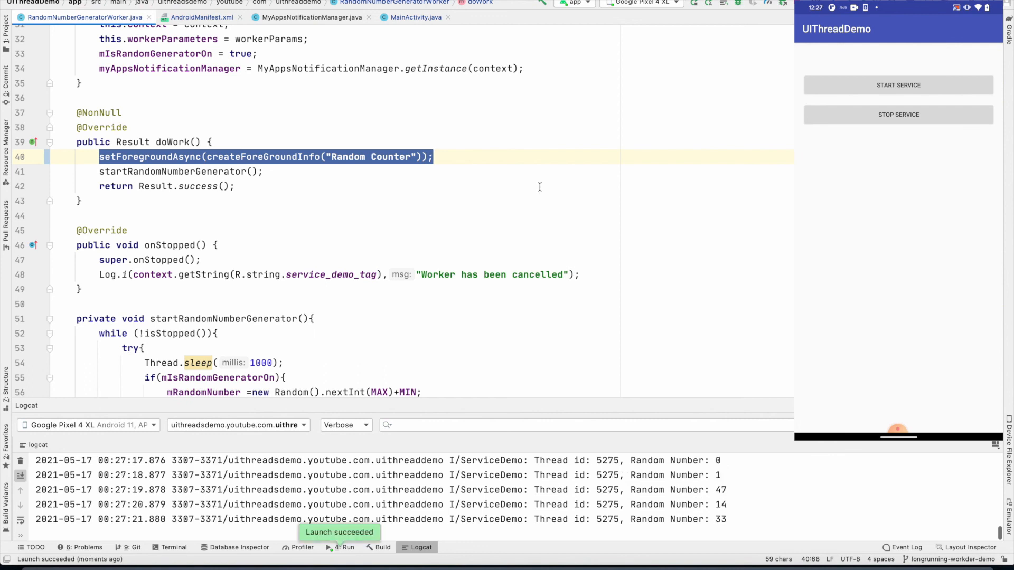